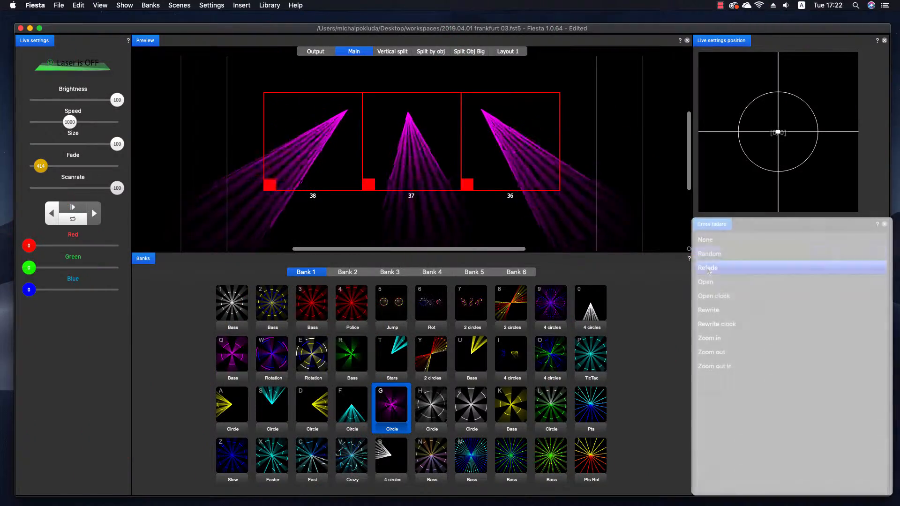
Step: Fade through the black Circle scene S, cyan Circle scene F and the next Circle scene
click(272, 407)
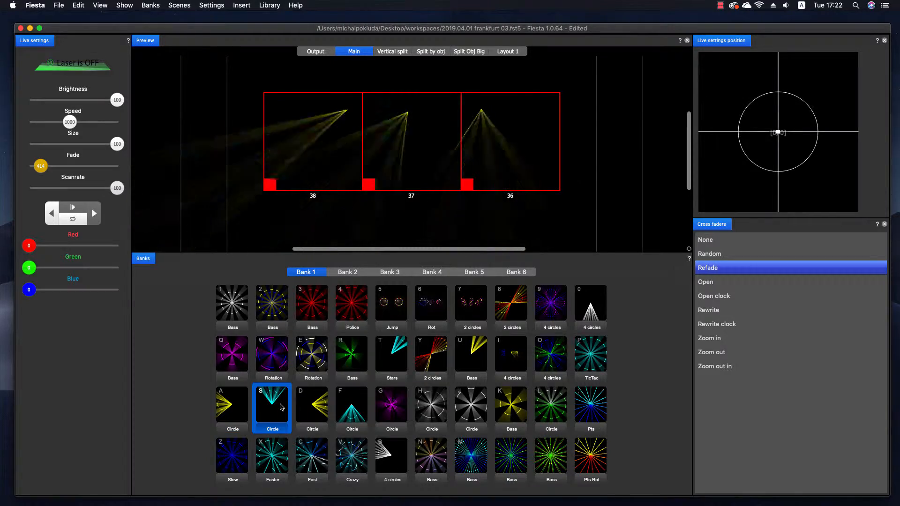
click(351, 409)
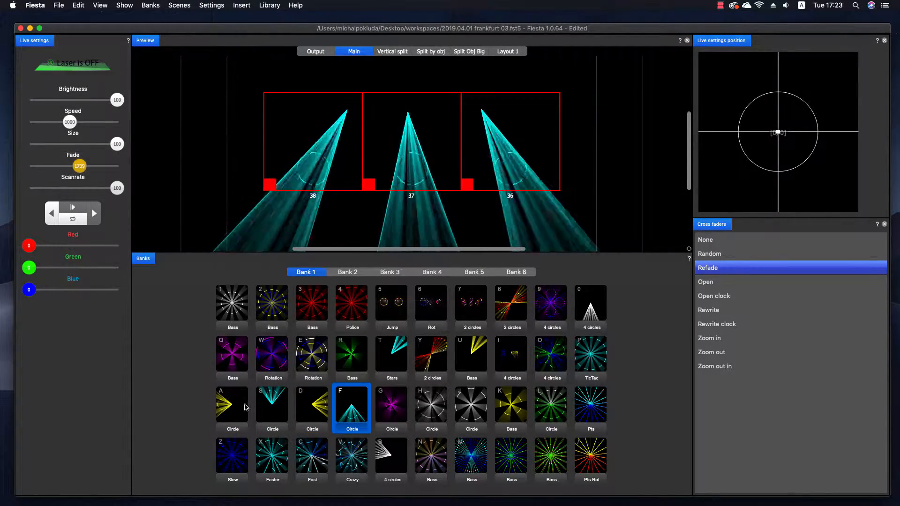
click(233, 409)
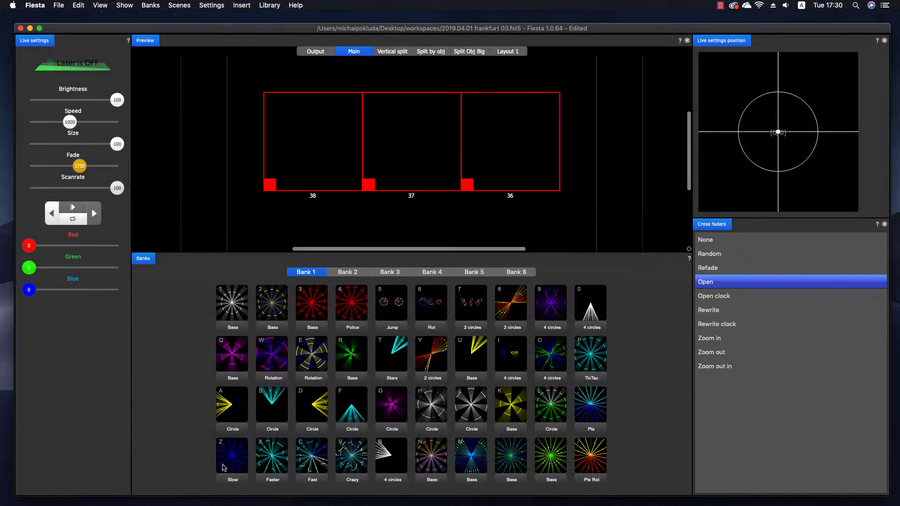
Step: Play the blue Slow (Z), cyan Faster (X) and Rotation (E) scenes from Bank 1
click(231, 459)
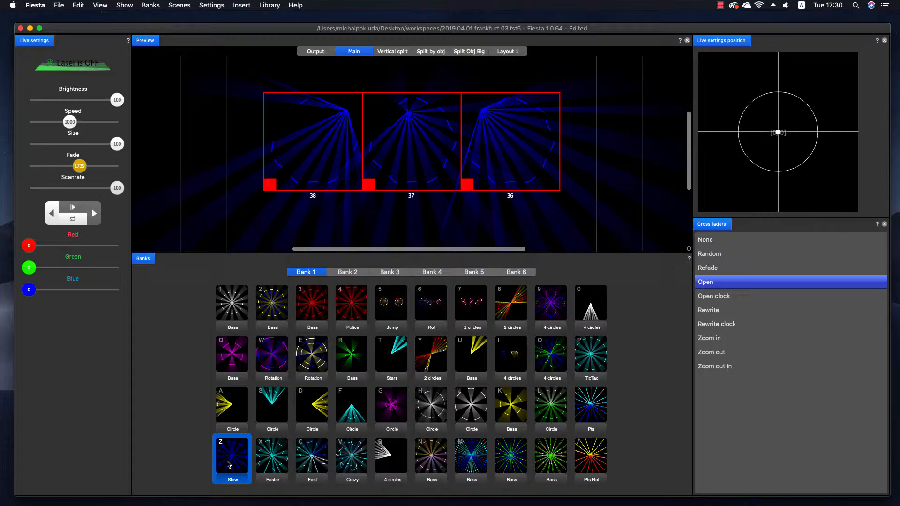
click(271, 459)
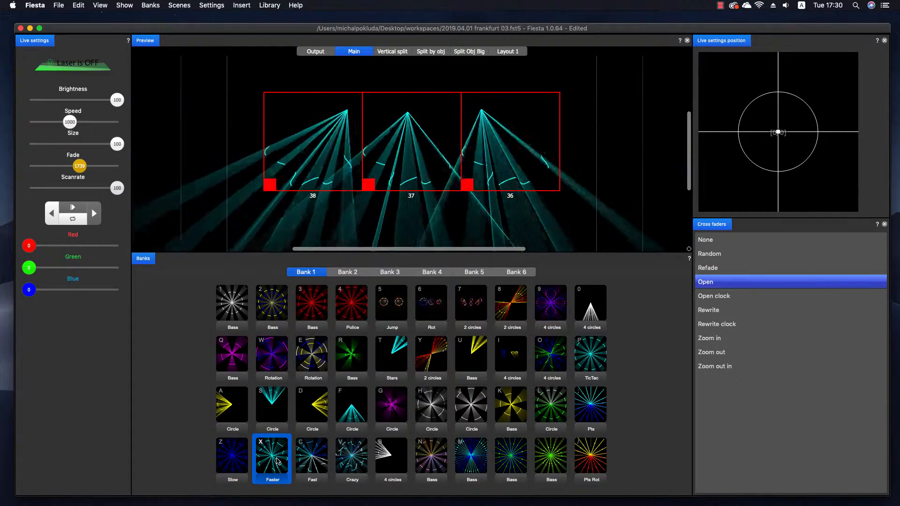
click(312, 358)
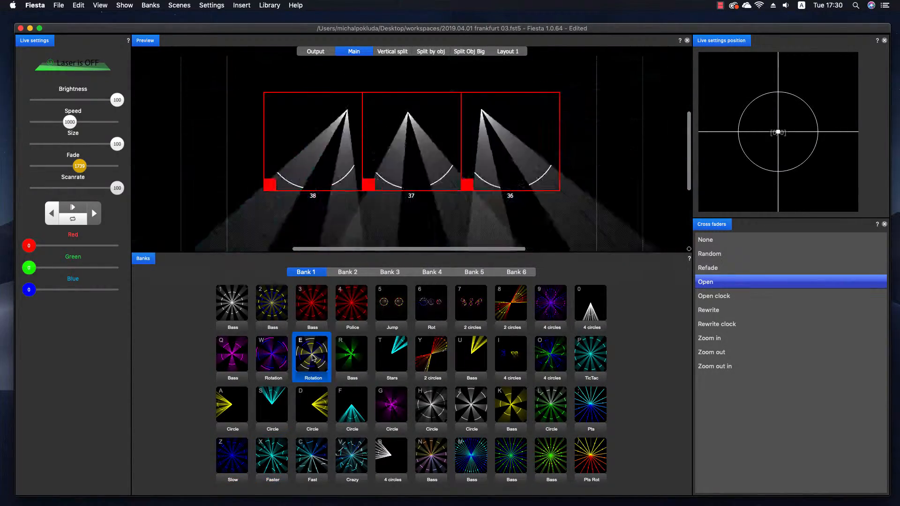
click(348, 271)
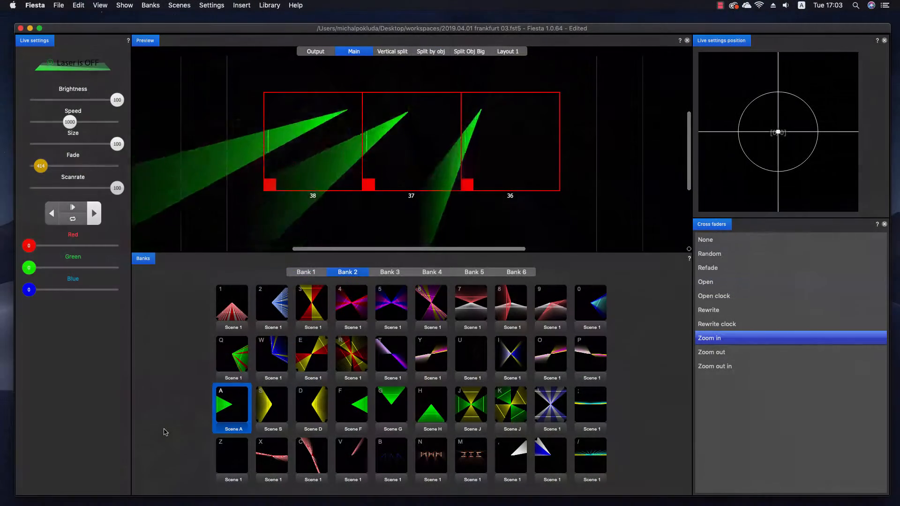
Step: Play green Bank 2 scenes F, A, G and H with Zoom in, returning to A
click(353, 407)
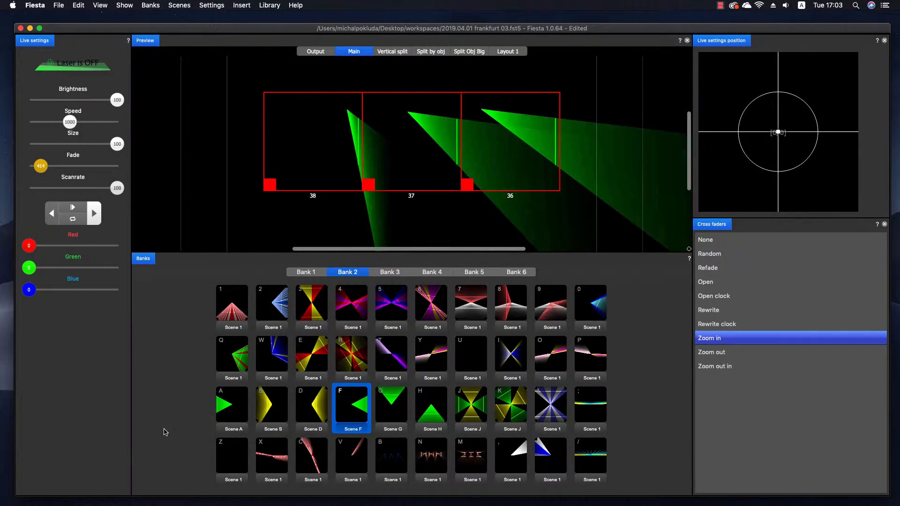
click(232, 405)
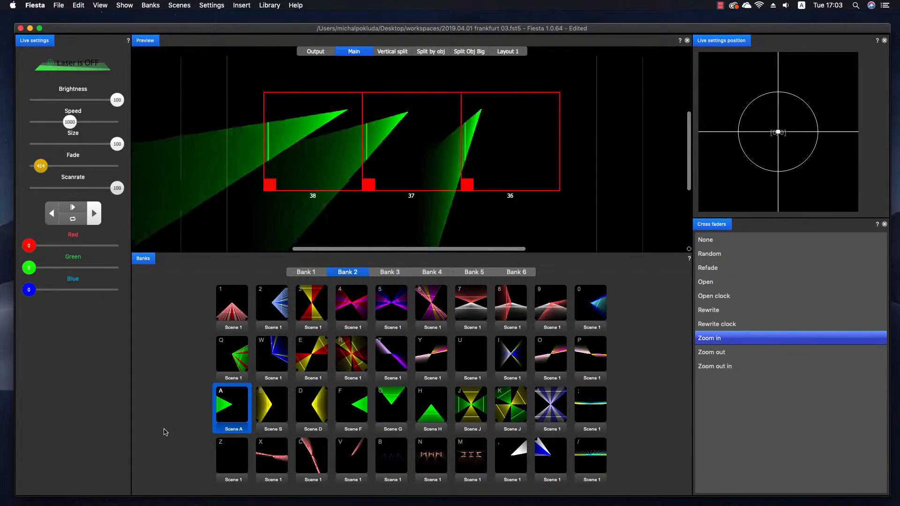
click(392, 404)
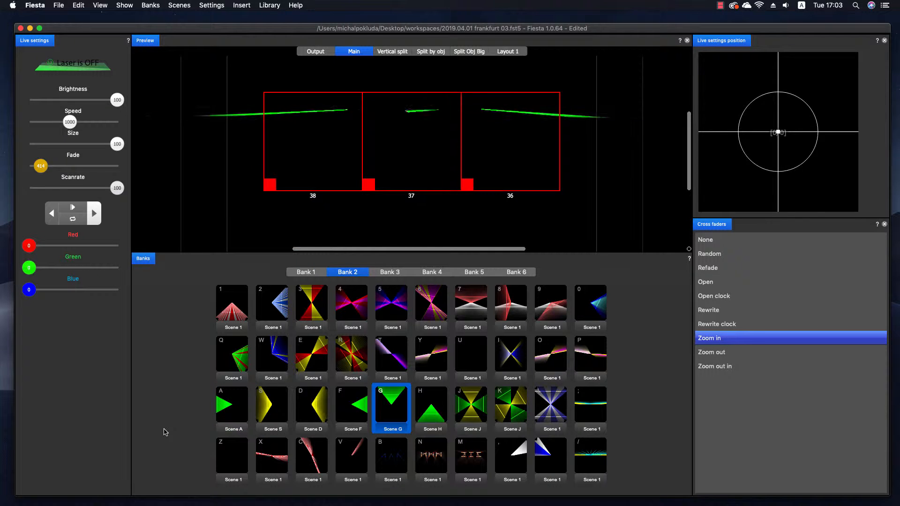
click(431, 401)
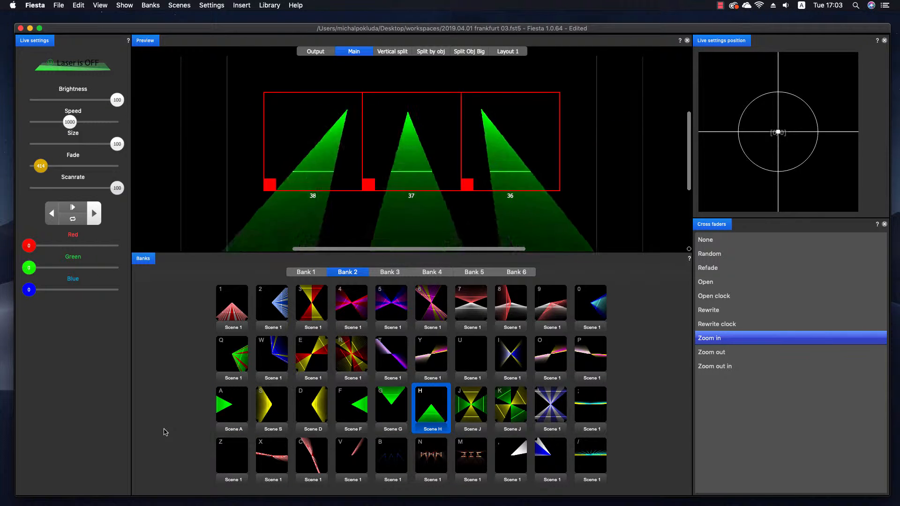
click(232, 405)
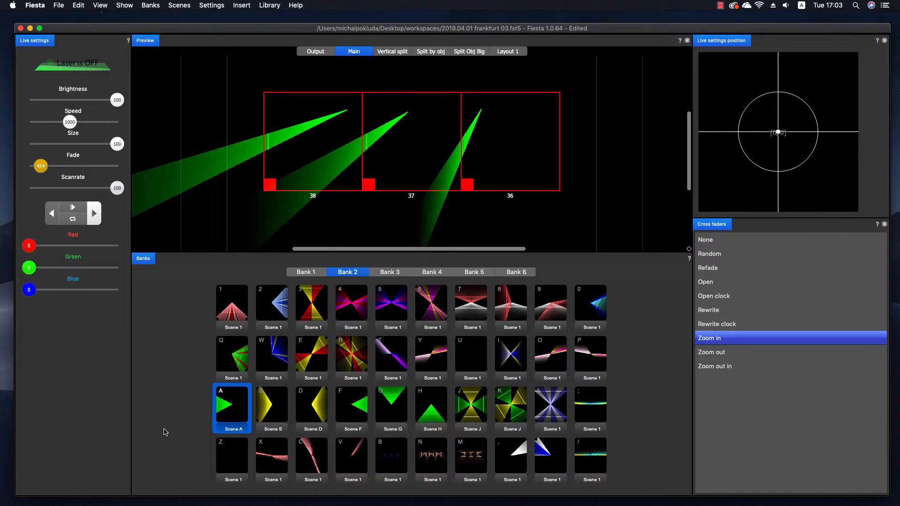
Step: Replay Scene F, trigger red-yellow scene 3 and Scene J, then set the crossfade to Refade
click(351, 405)
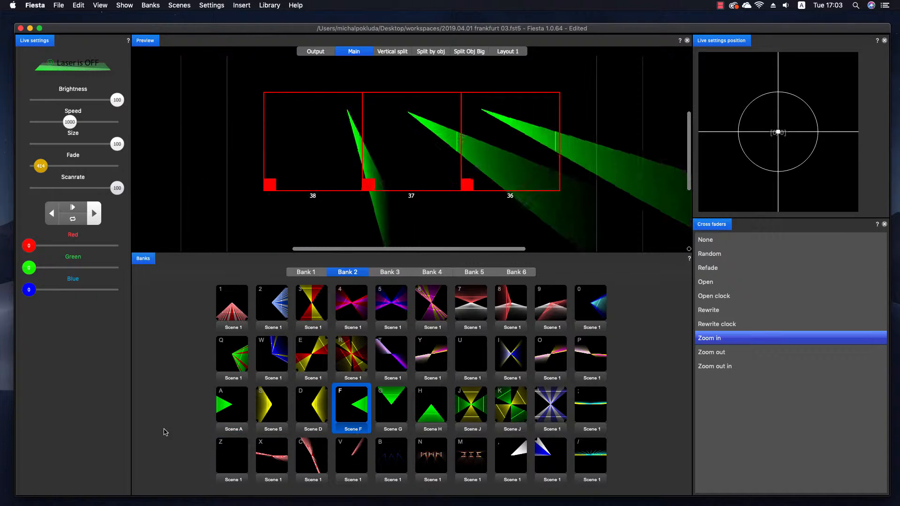
click(312, 305)
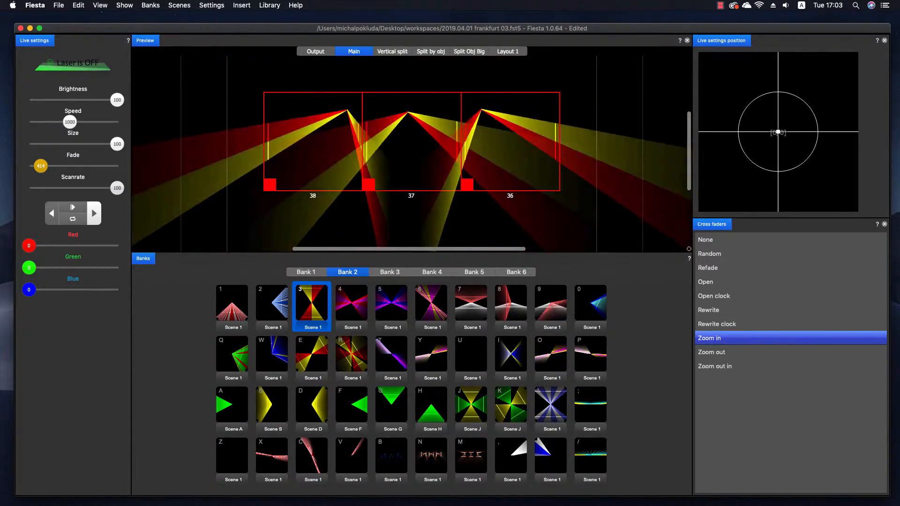
click(471, 405)
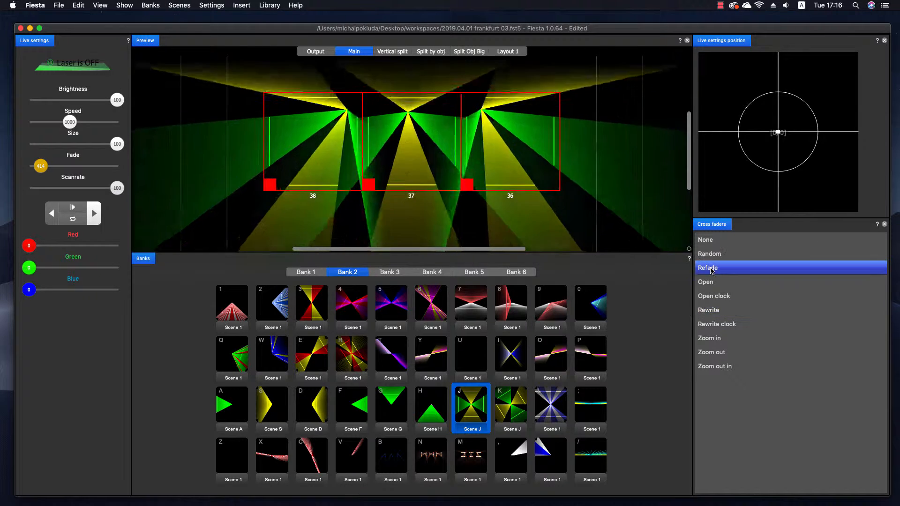
click(271, 405)
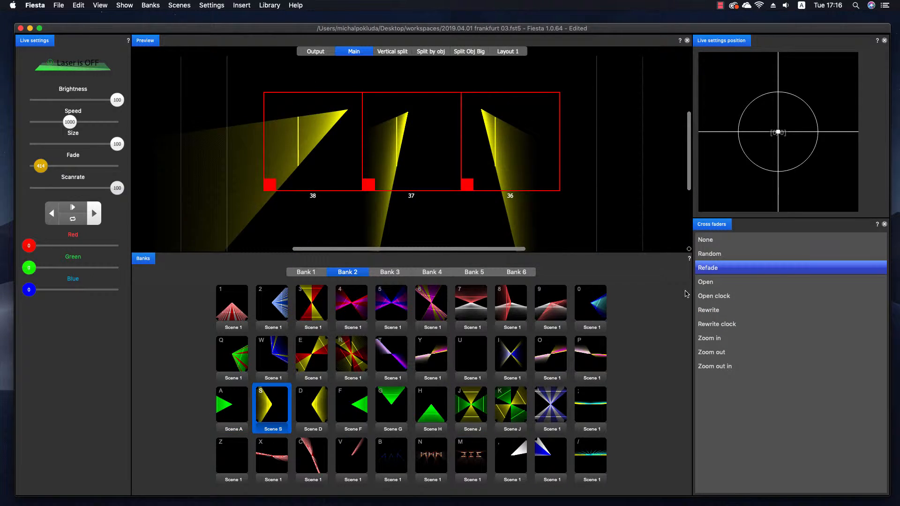
click(392, 402)
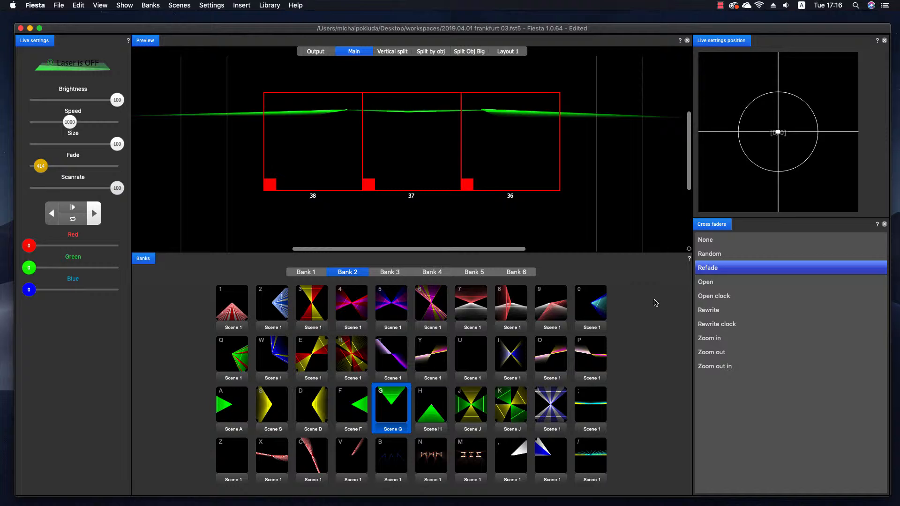